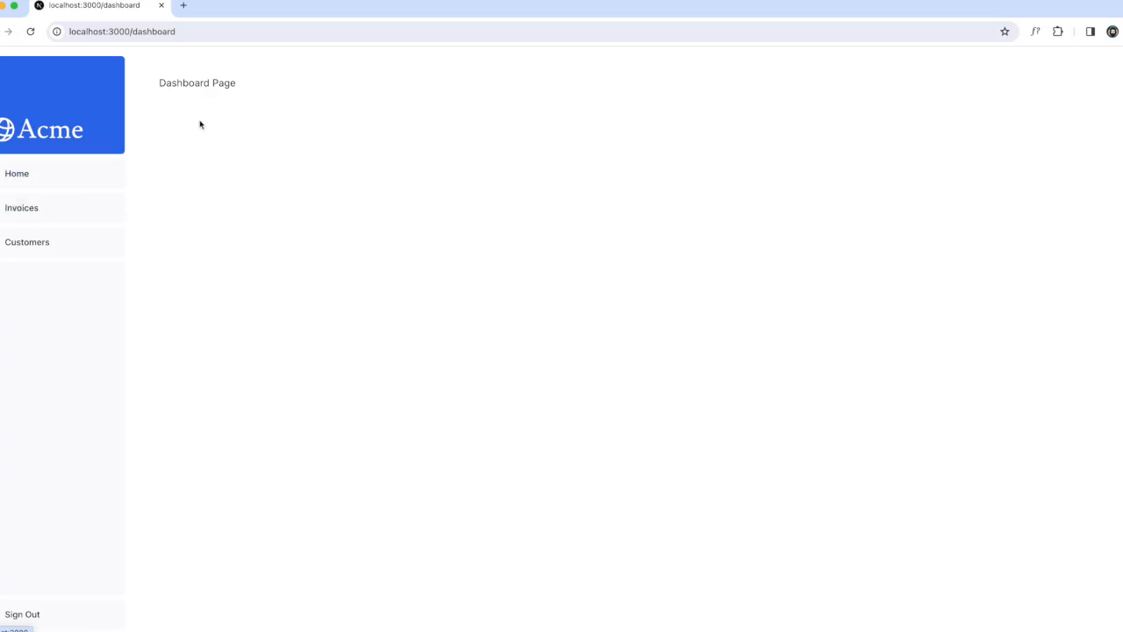
# Go to Invoices, inspect the Home sidebar link in DevTools and leave the device preview.
pyautogui.click(21, 207)
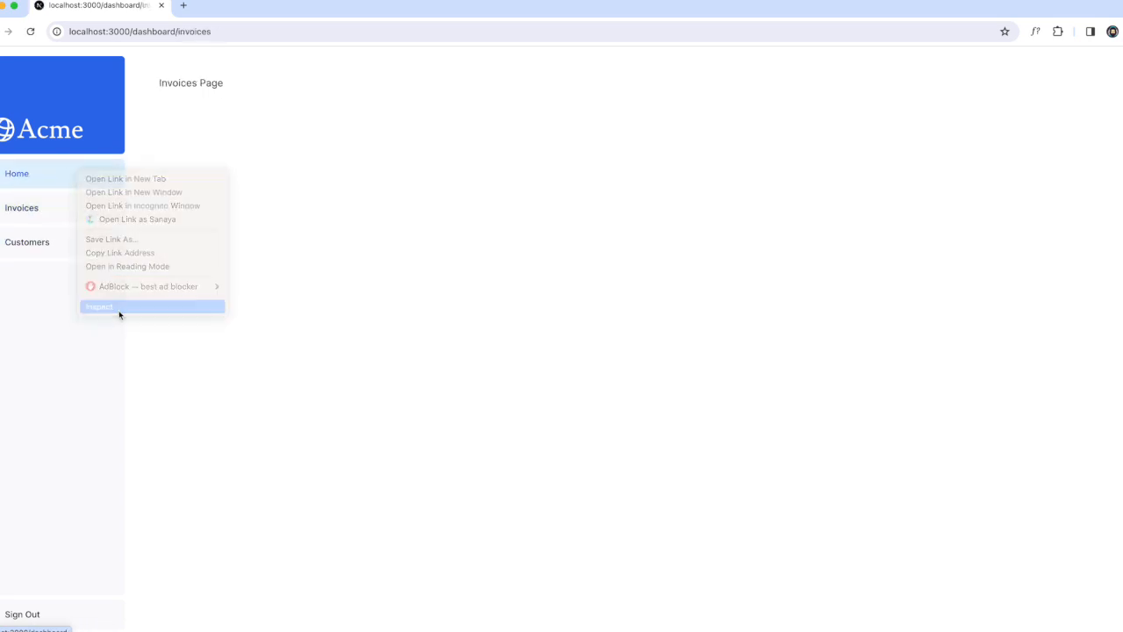
pyautogui.click(98, 305)
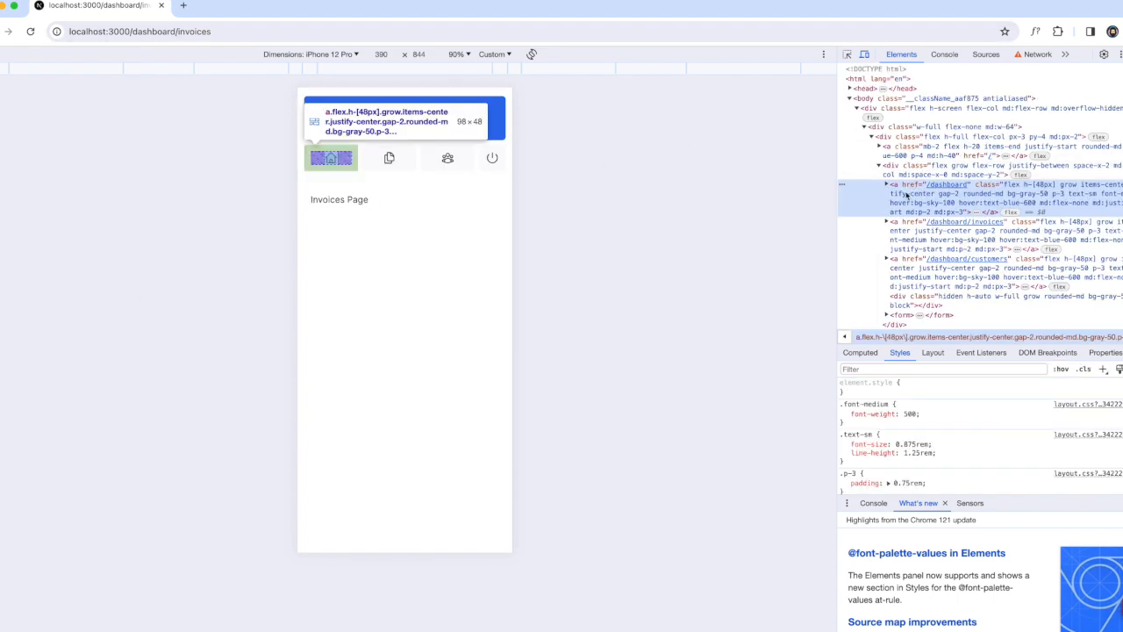
pyautogui.click(846, 55)
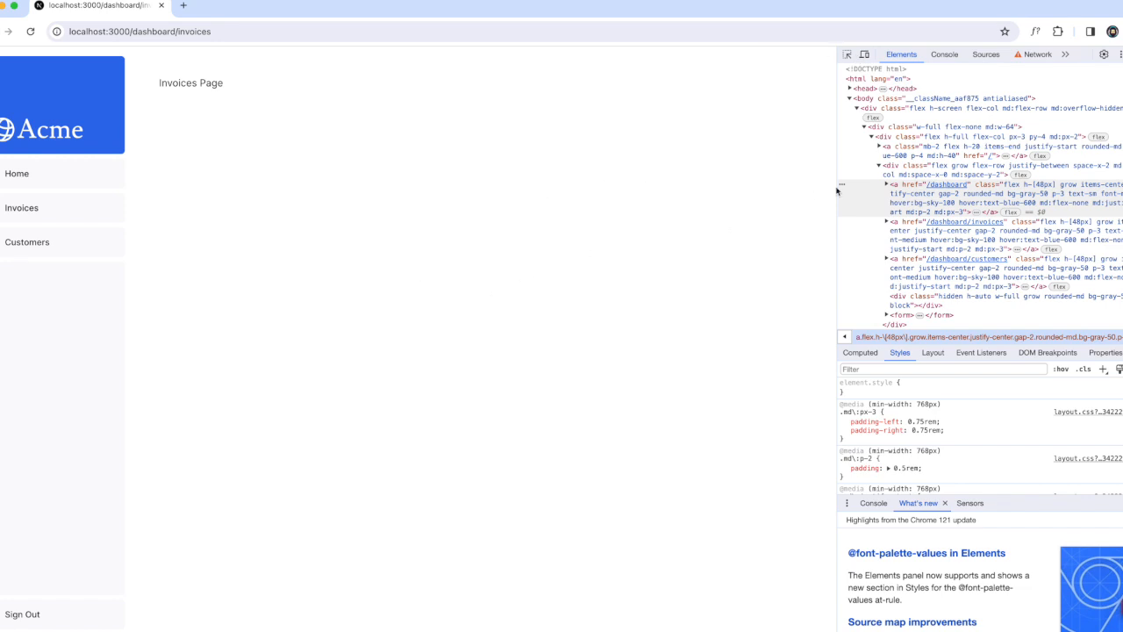
pyautogui.moveTo(21, 174)
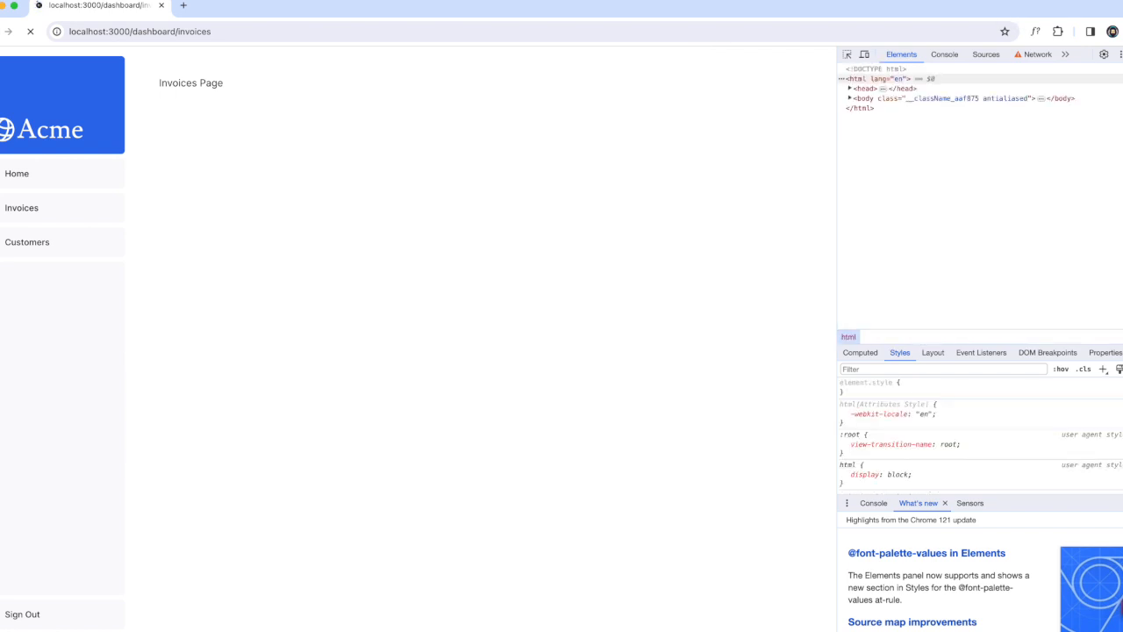
# Close DevTools and switch between the Dashboard and Invoices links, watching each full page reload.
pyautogui.click(21, 207)
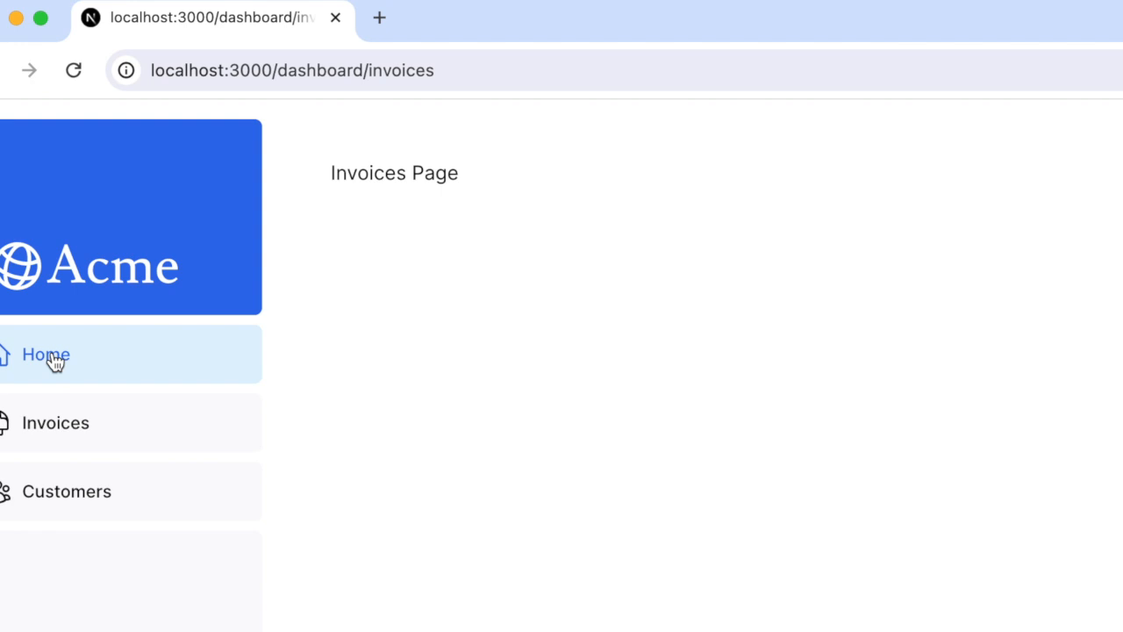
pyautogui.click(46, 354)
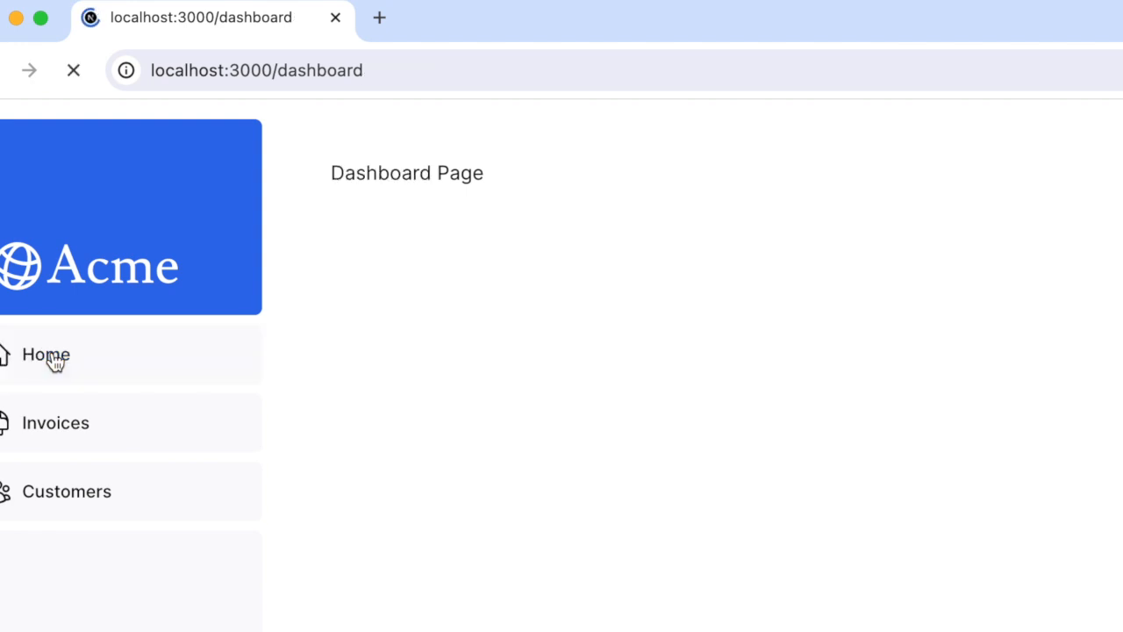
pyautogui.click(56, 421)
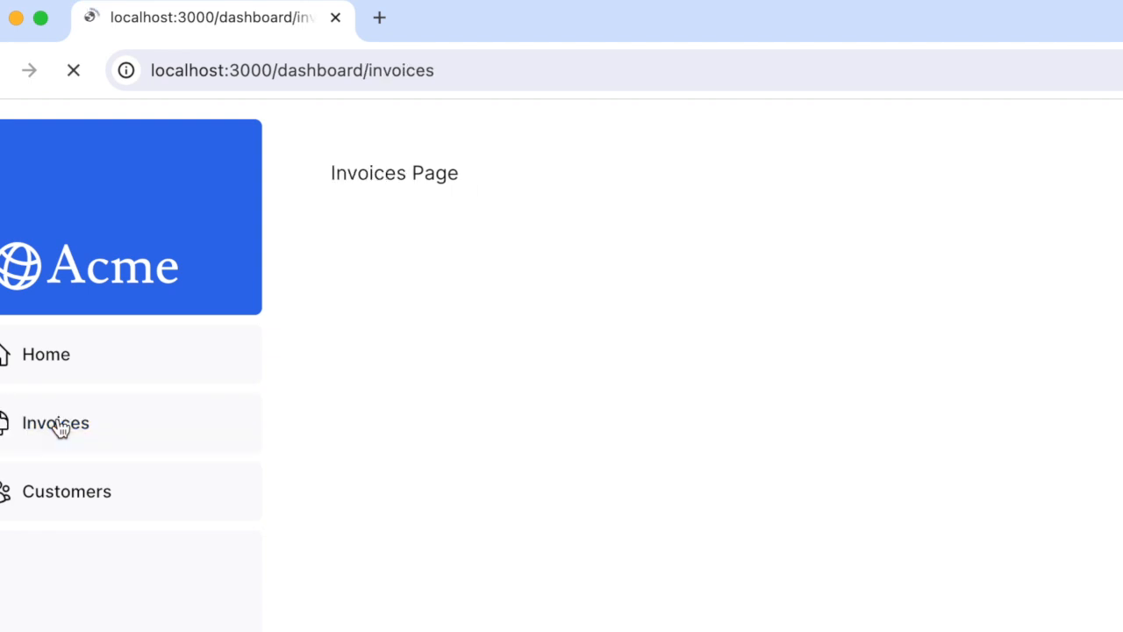
pyautogui.click(67, 491)
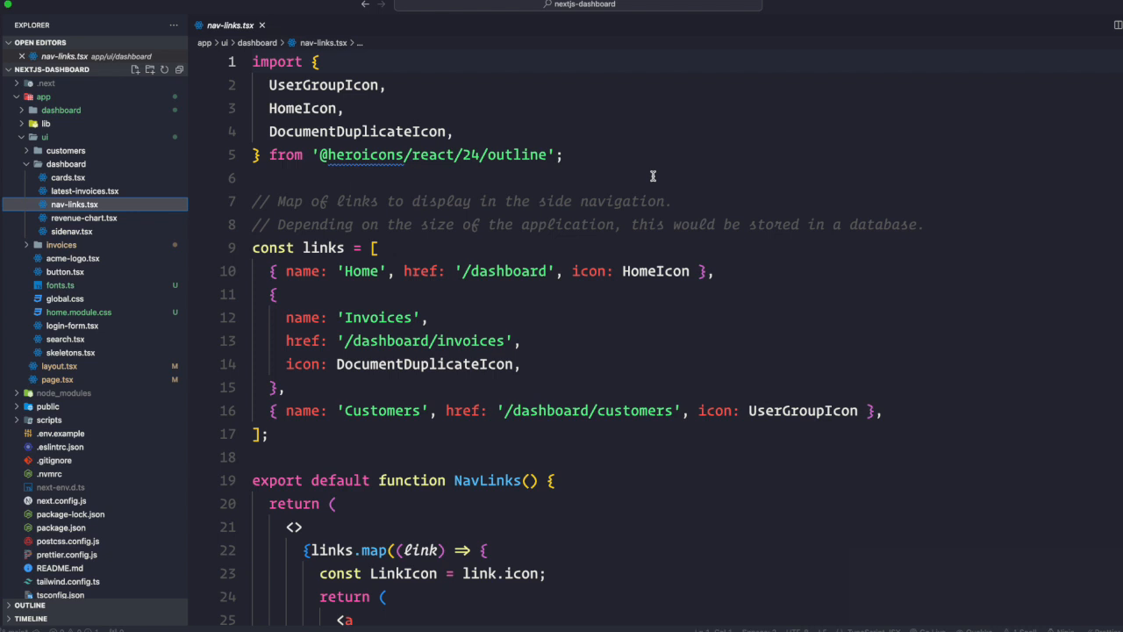
# Scroll through nav-links.tsx past the links array to the NavLinks function rendering plain anchor tags.
pyautogui.scroll(-3)
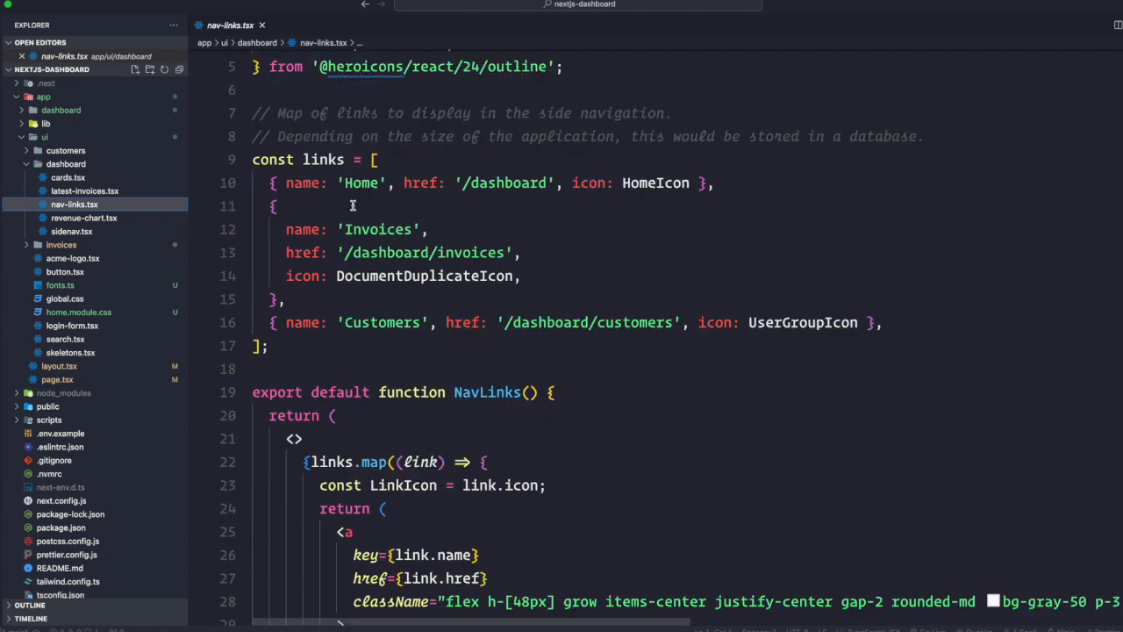
pyautogui.moveTo(524, 218)
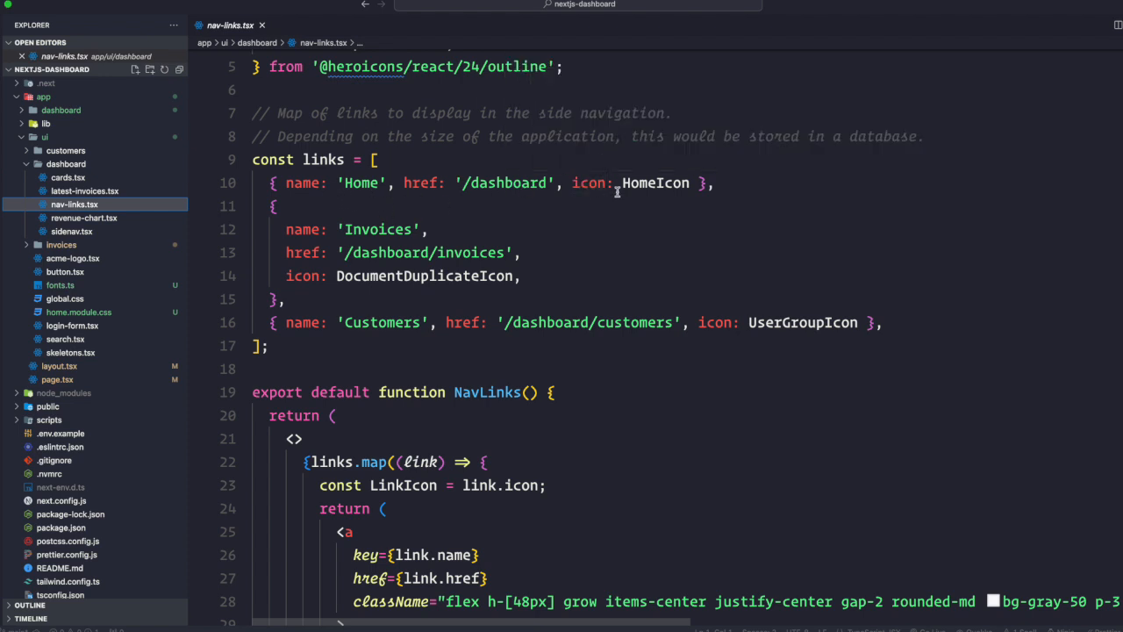
pyautogui.scroll(-3)
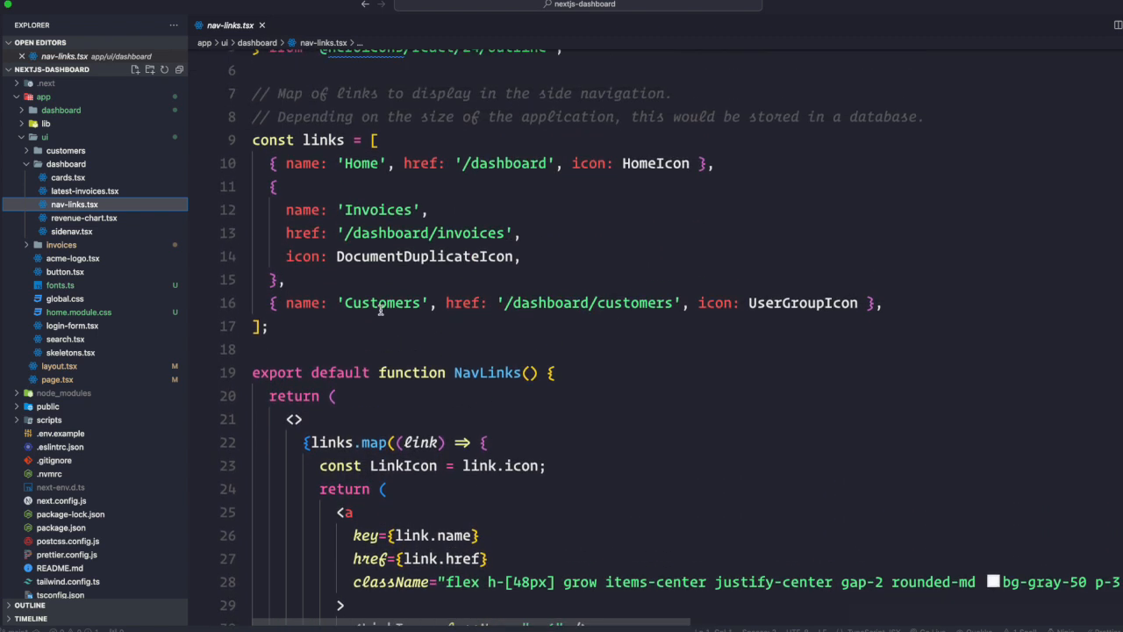
pyautogui.scroll(-3)
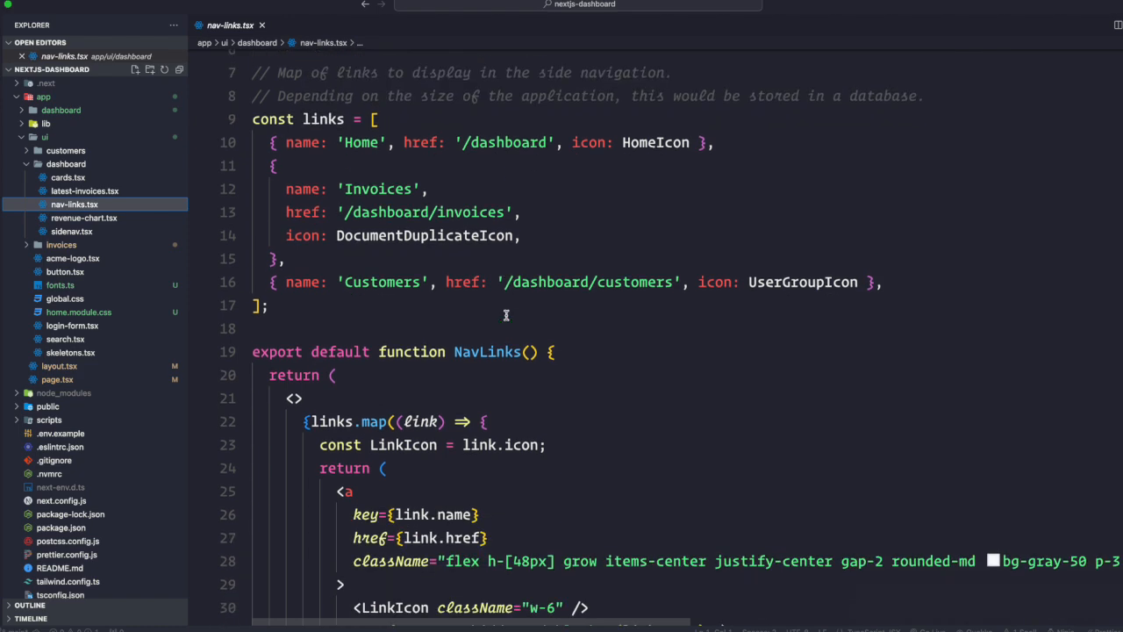
pyautogui.scroll(-3)
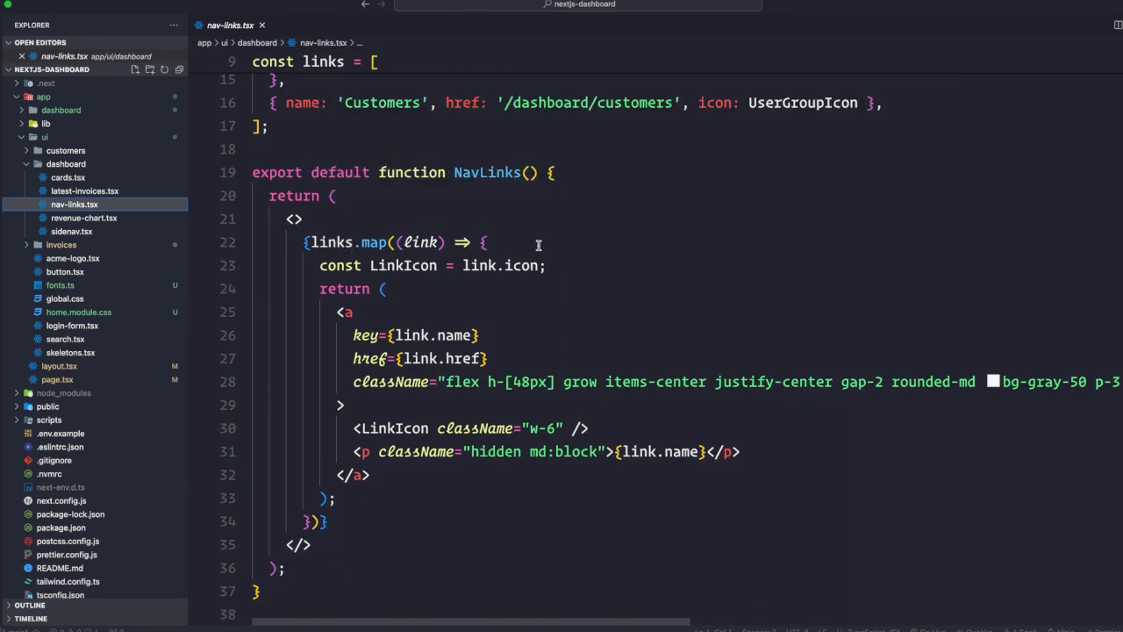
pyautogui.moveTo(354, 276)
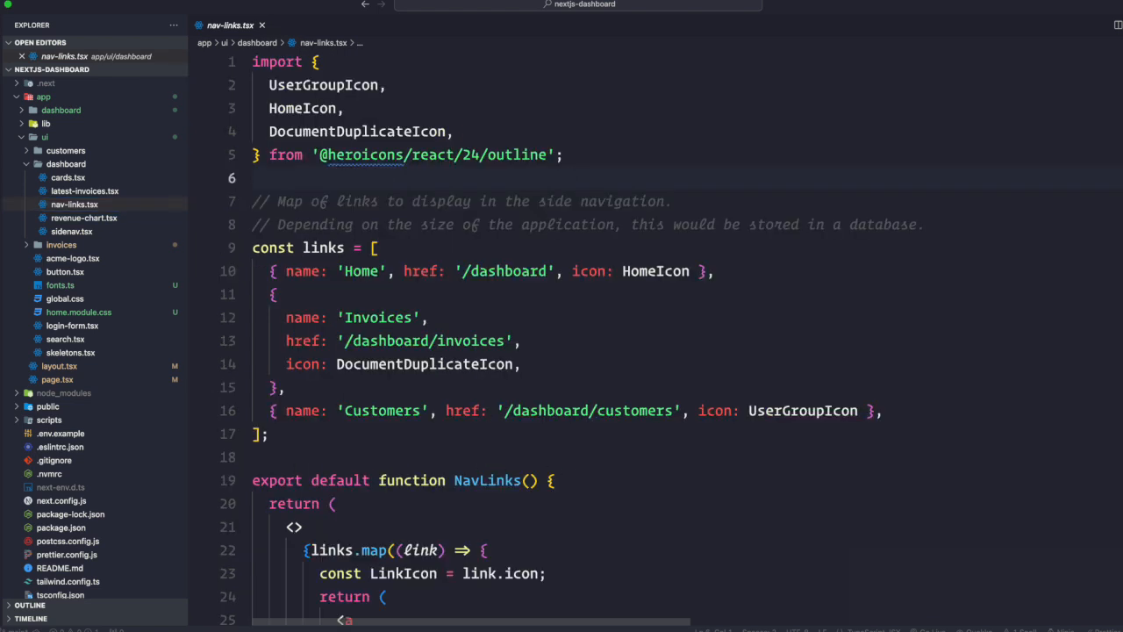
# Add import Link from 'next/link' and replace the opening <a tag in NavLinks with <Link.
pyautogui.write("import Link from 'next/link';")
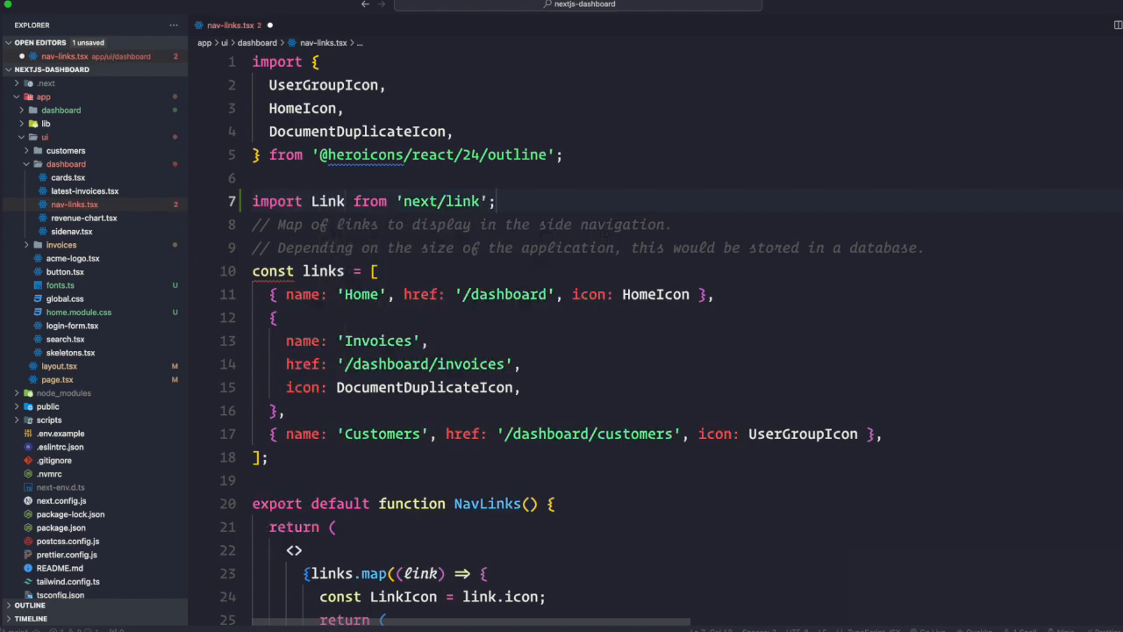
pyautogui.scroll(-3)
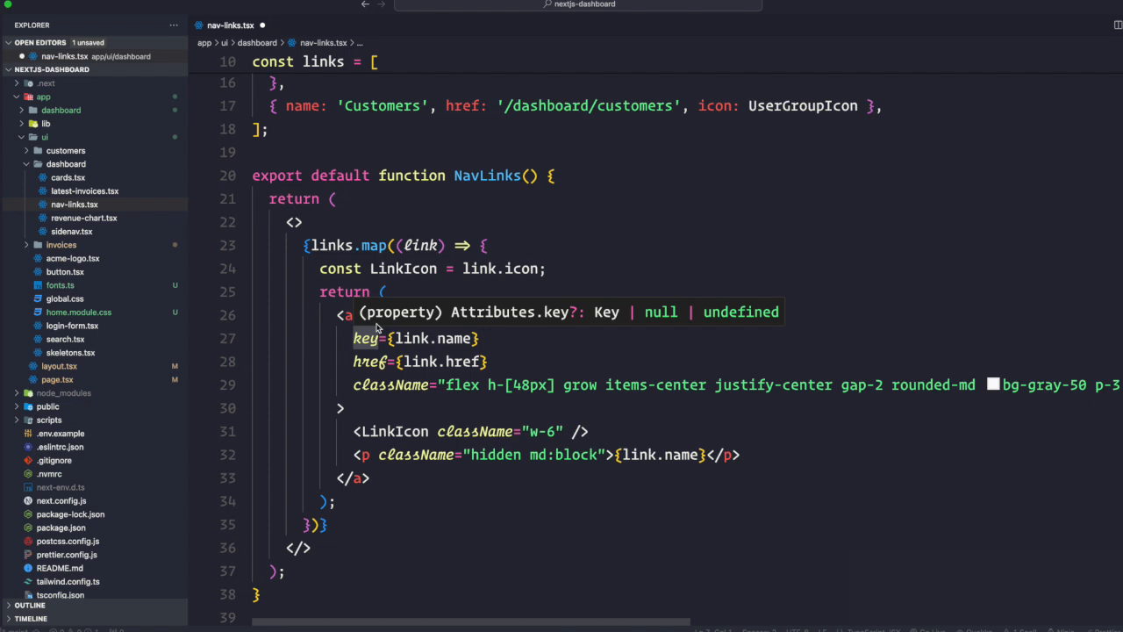
pyautogui.write('L')
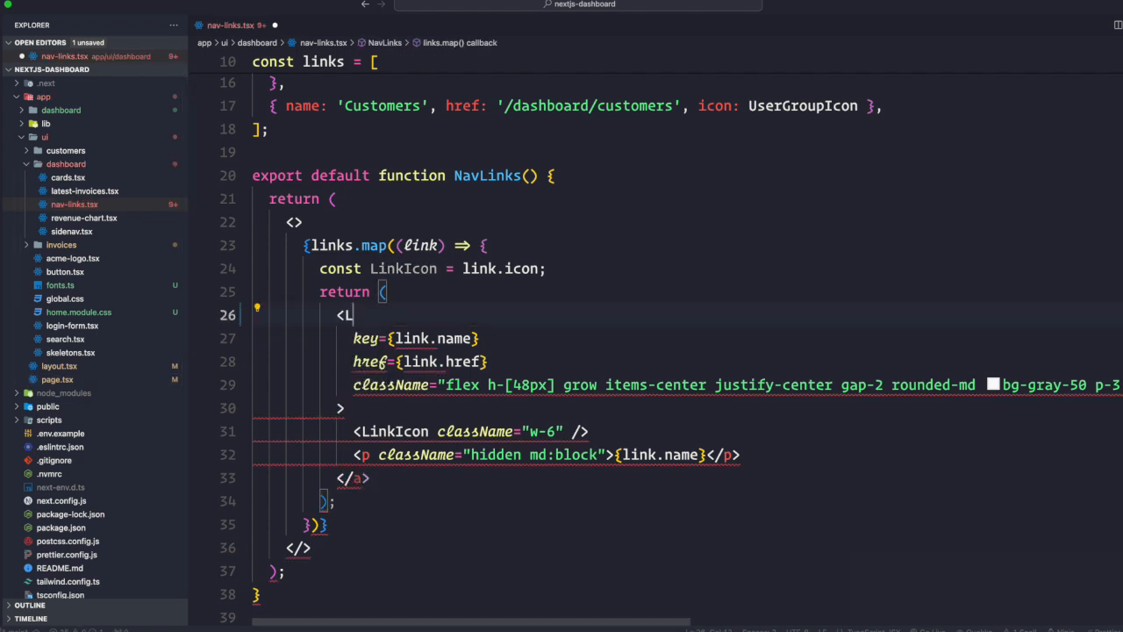
pyautogui.write('ink')
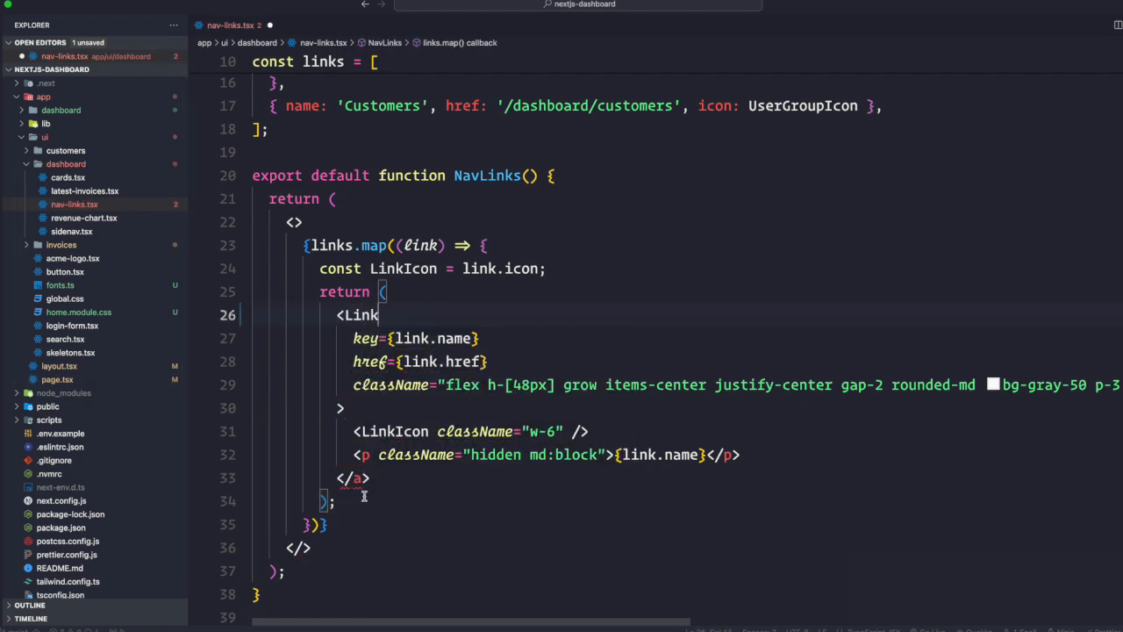
pyautogui.write('Link')
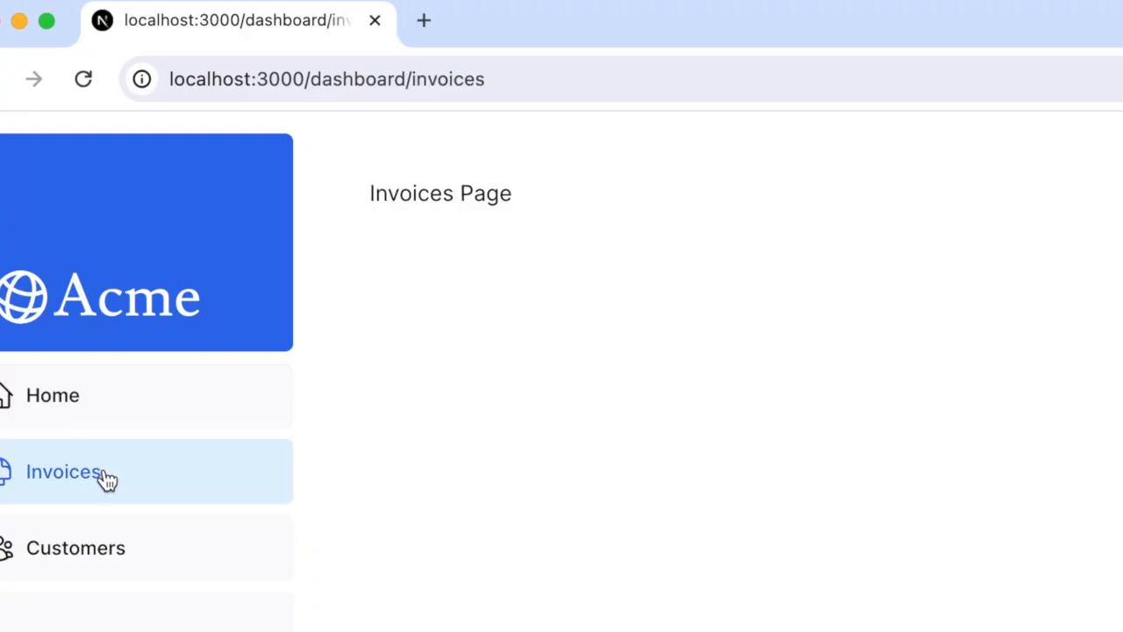
pyautogui.moveTo(84, 79)
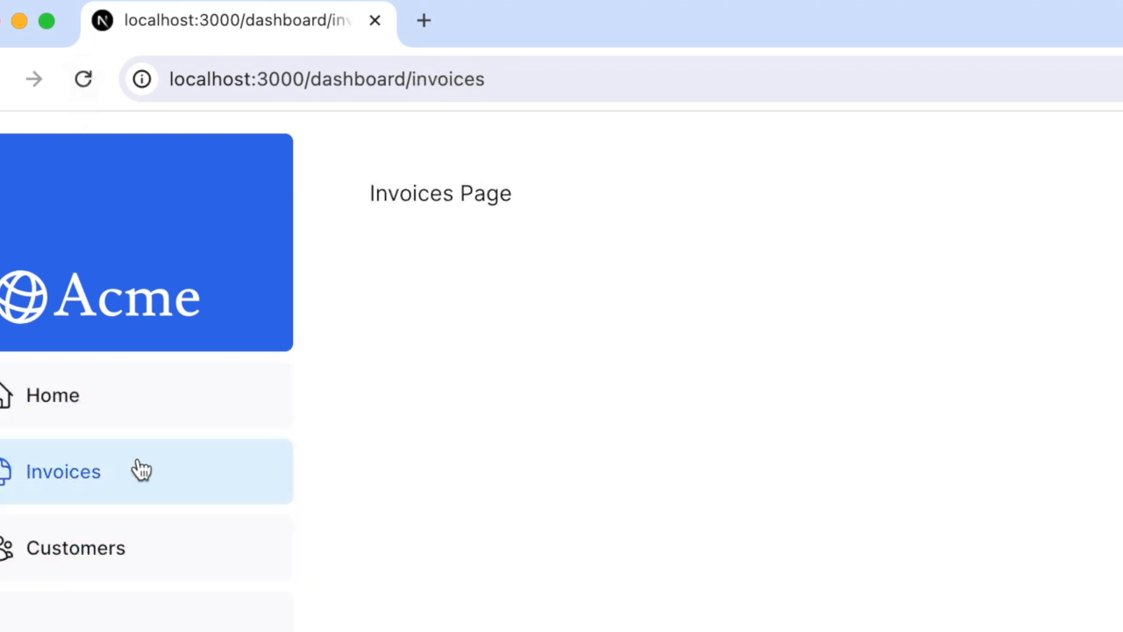
# Switch between Home, Invoices and Customers in the sidebar to test client-side navigation, ending on Customers.
pyautogui.click(53, 395)
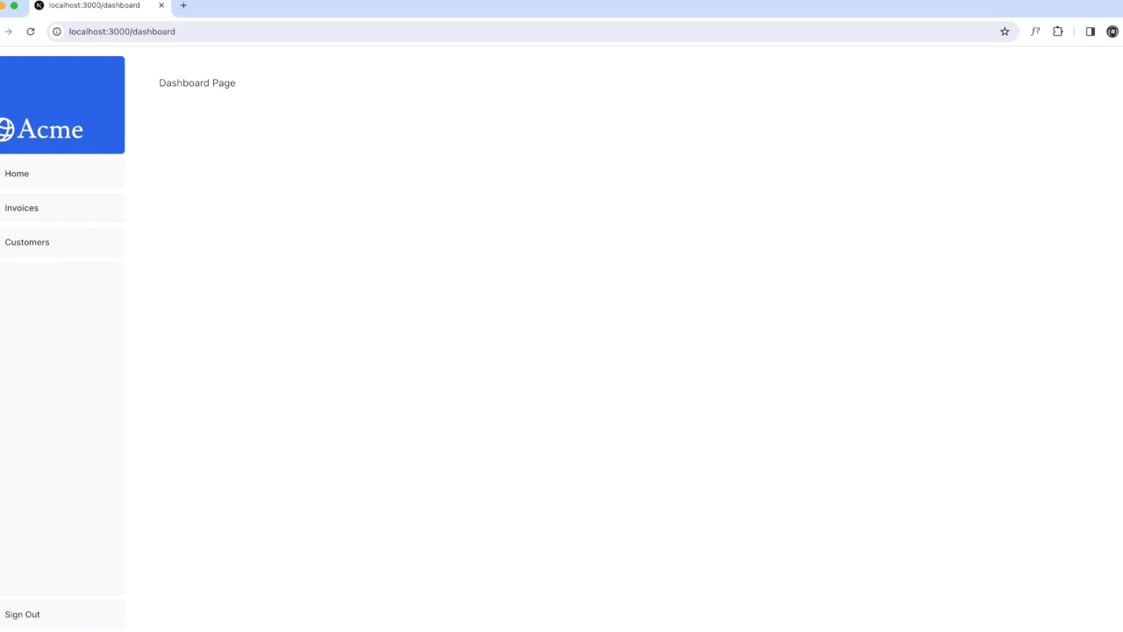
pyautogui.click(21, 207)
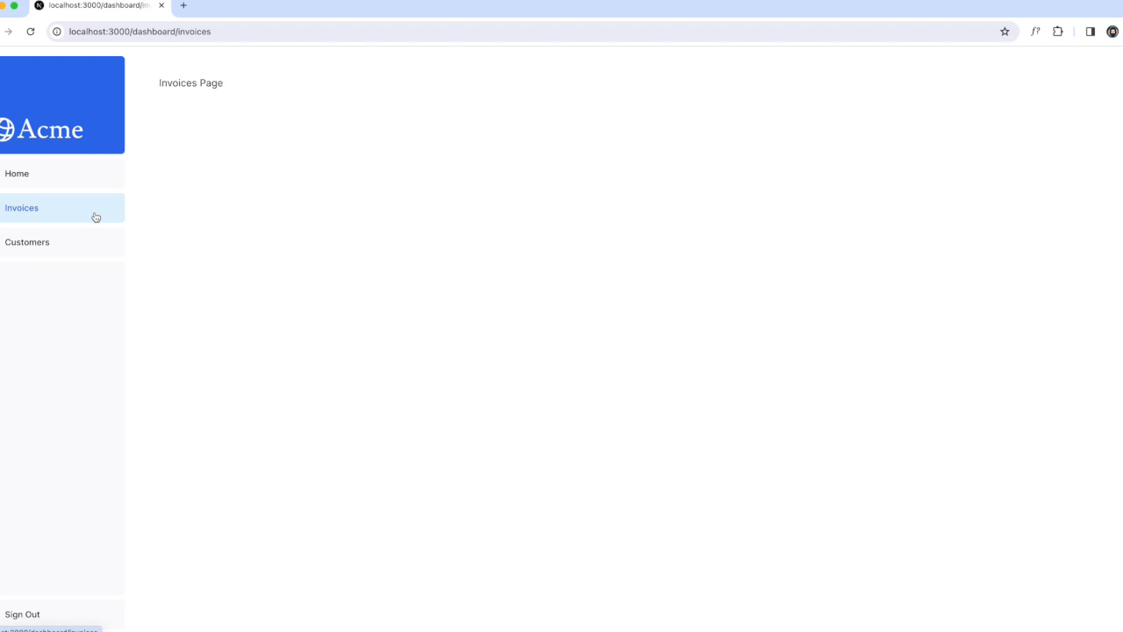
pyautogui.click(18, 174)
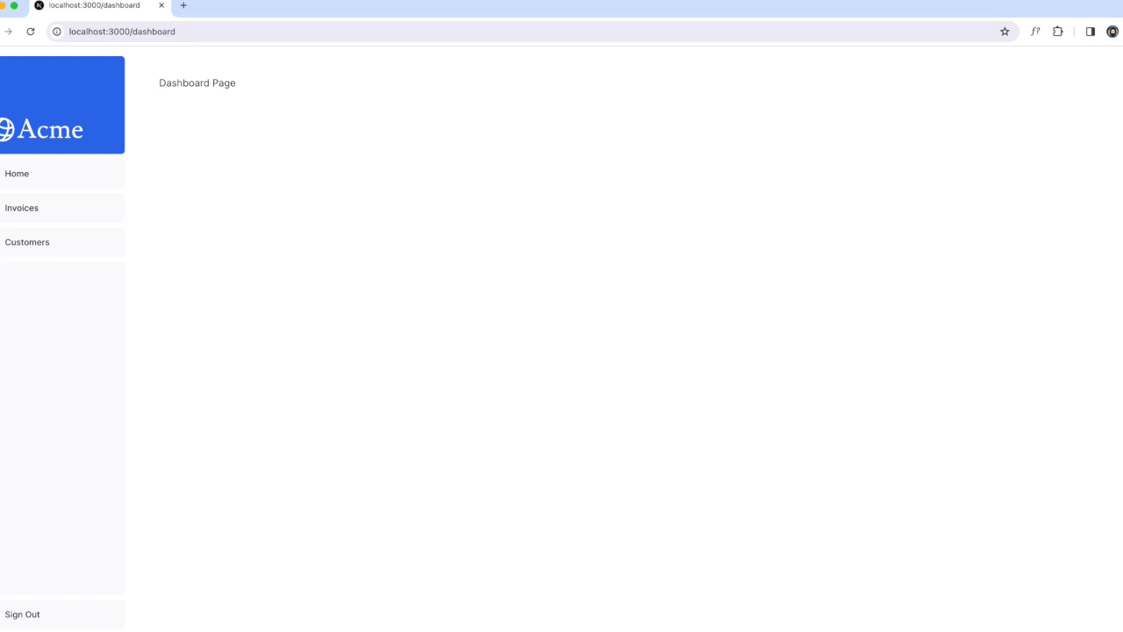
pyautogui.moveTo(184, 144)
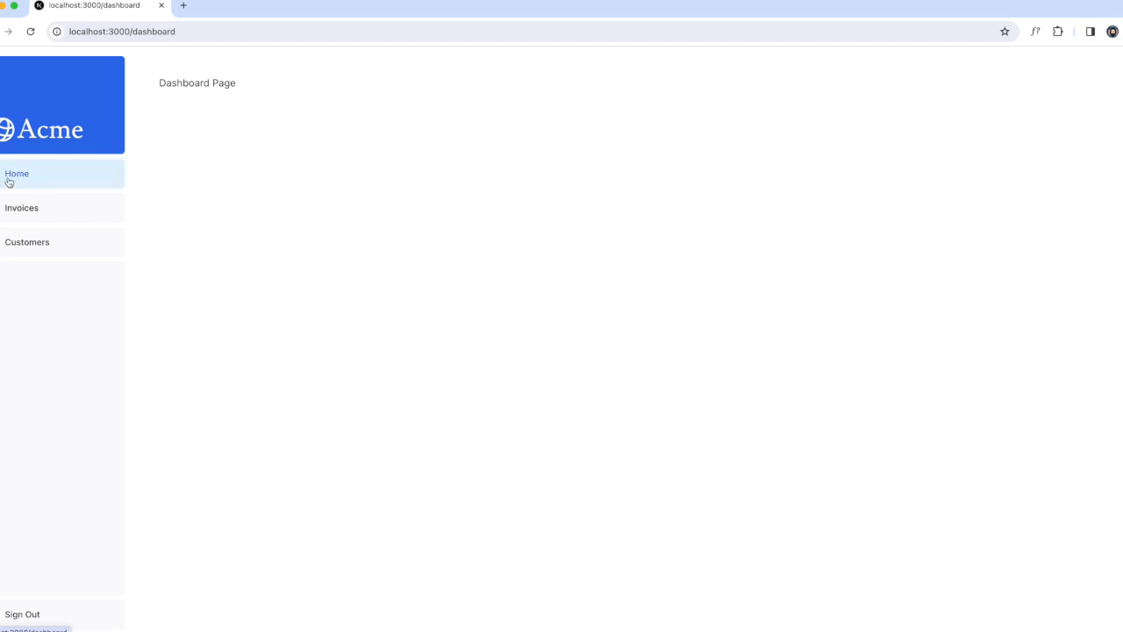
pyautogui.click(21, 207)
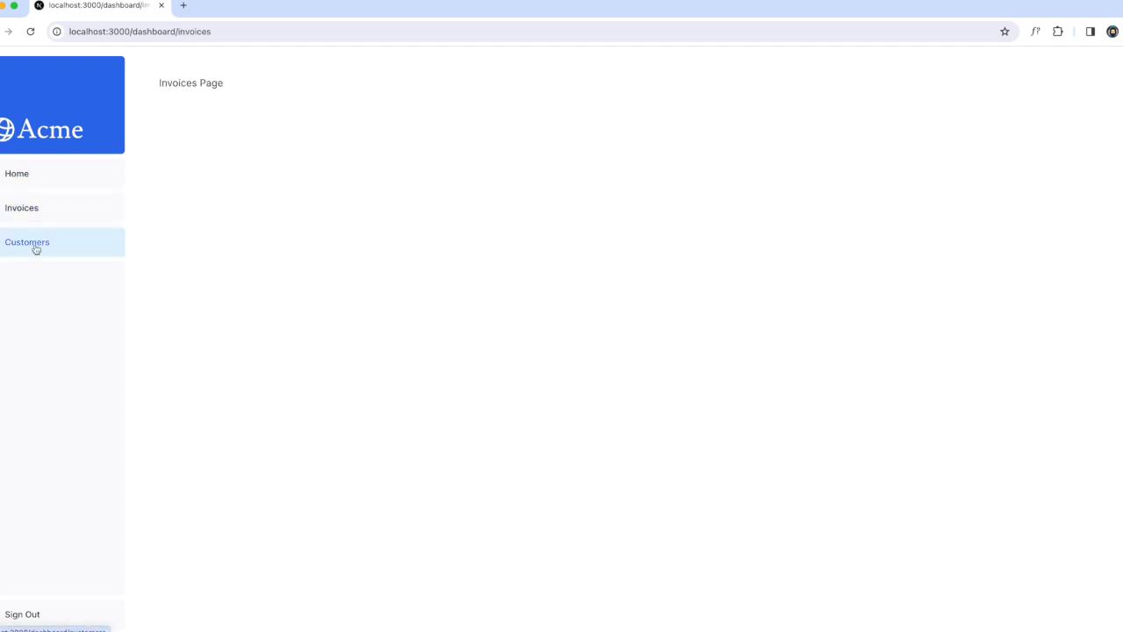
pyautogui.click(28, 242)
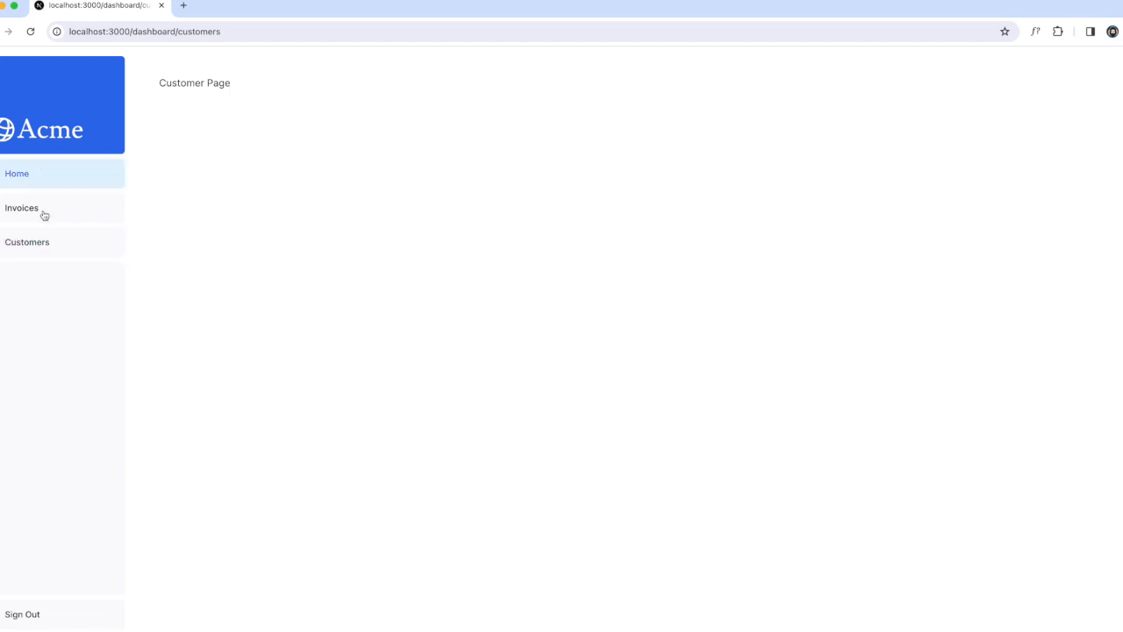
pyautogui.moveTo(35, 328)
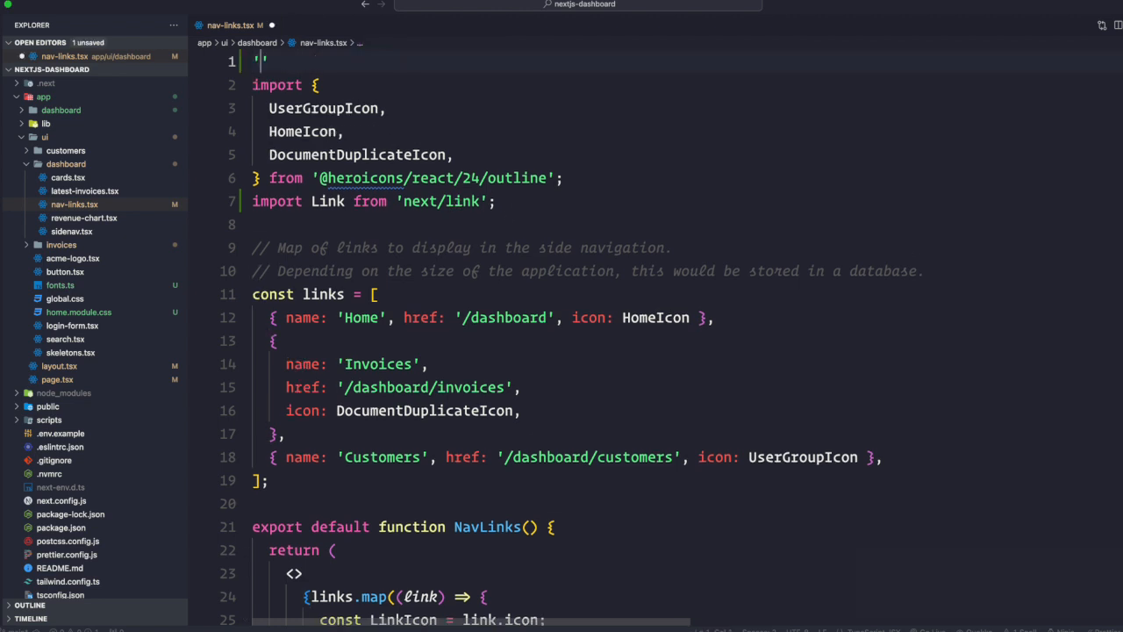
# Add 'use client'; at the top of the file and import { usePathname } from 'next/navigation'.
pyautogui.write('use')
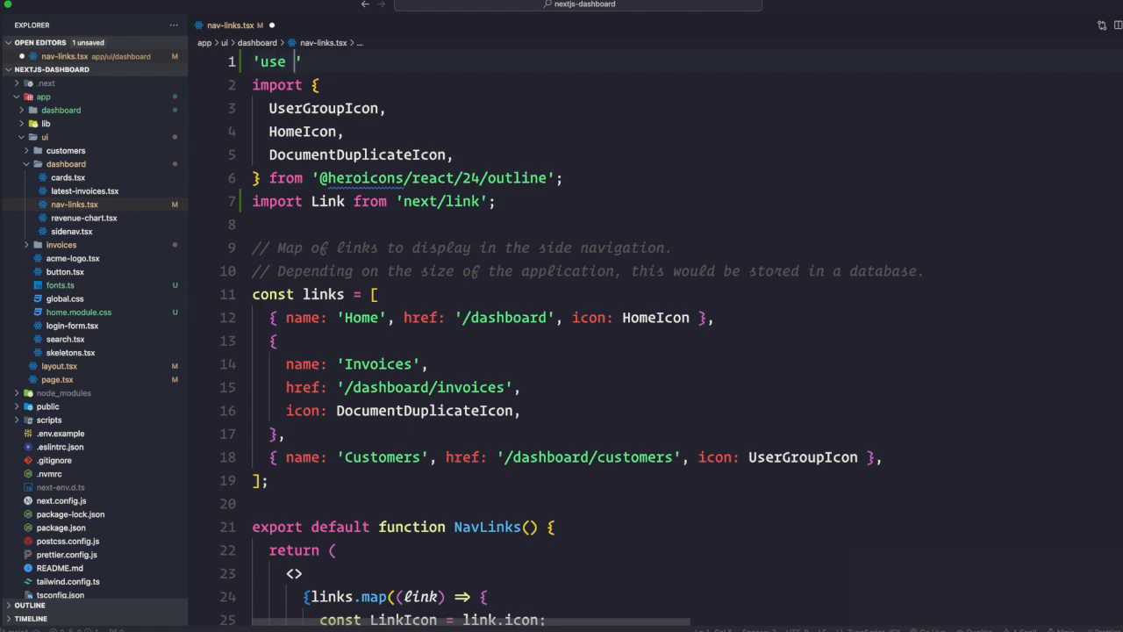
pyautogui.write('client')
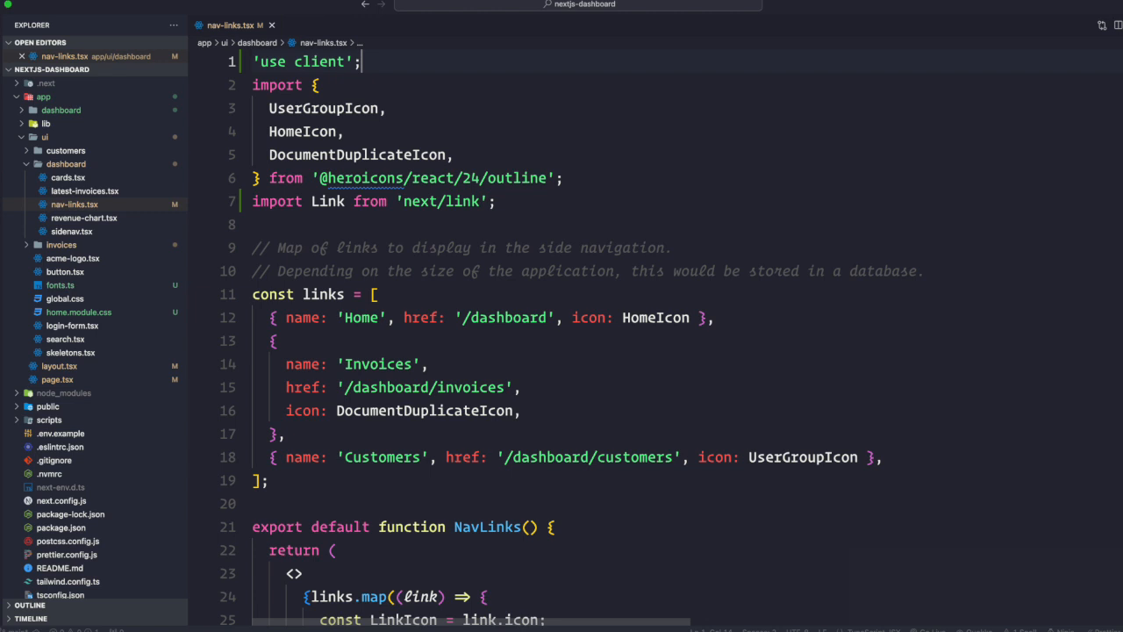
pyautogui.press('Enter')
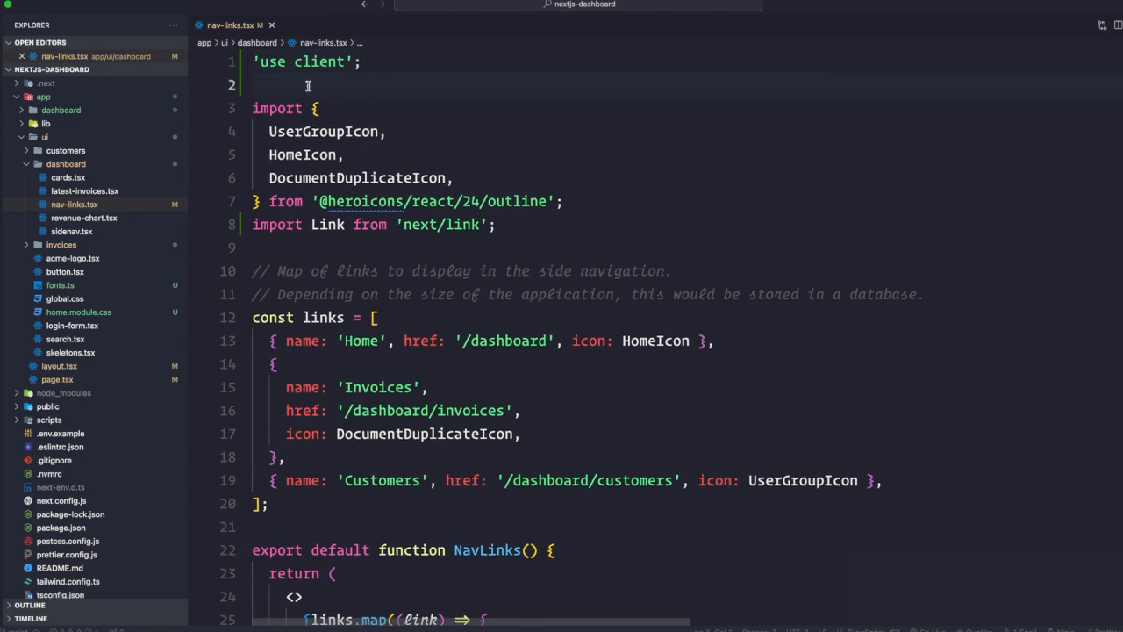
pyautogui.moveTo(442, 91)
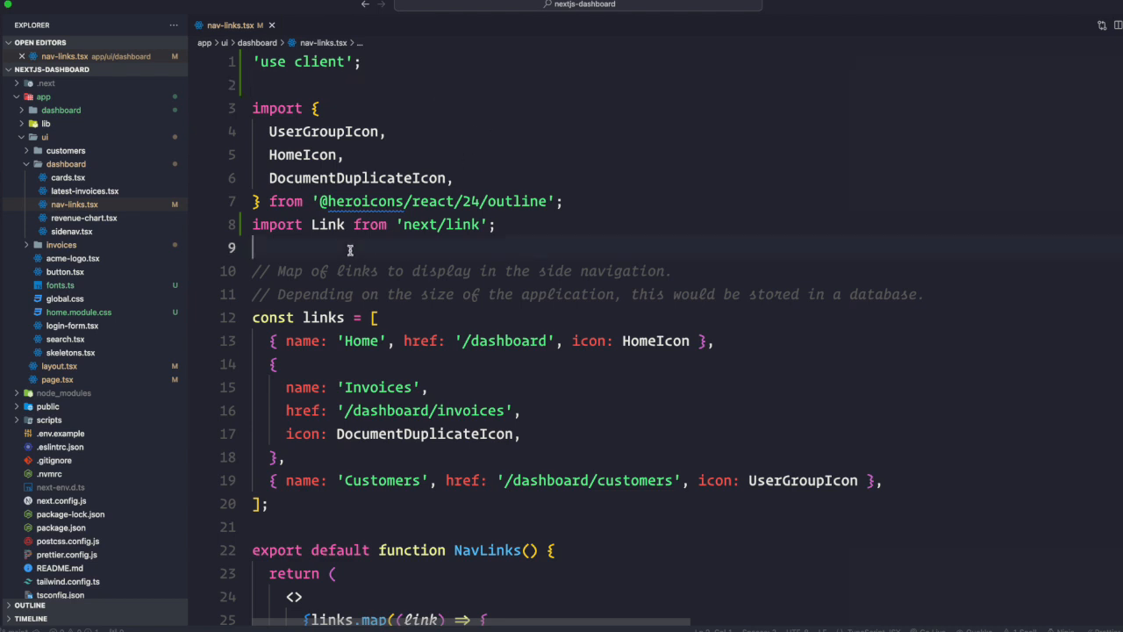
pyautogui.write('import')
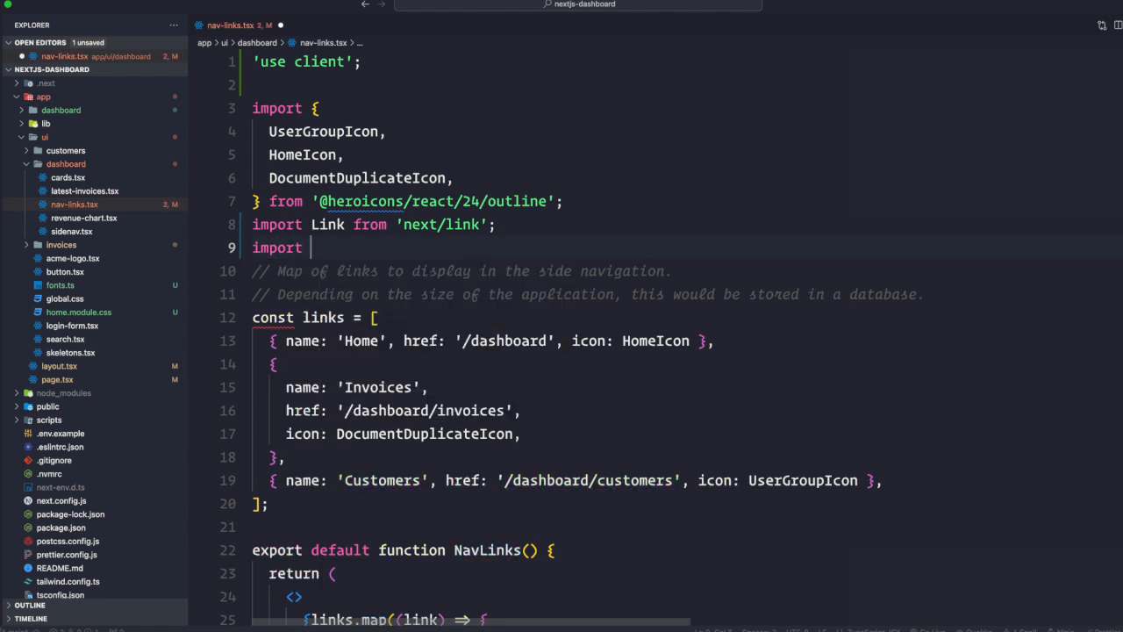
pyautogui.write("{ usePathname } from 'next/navigation';")
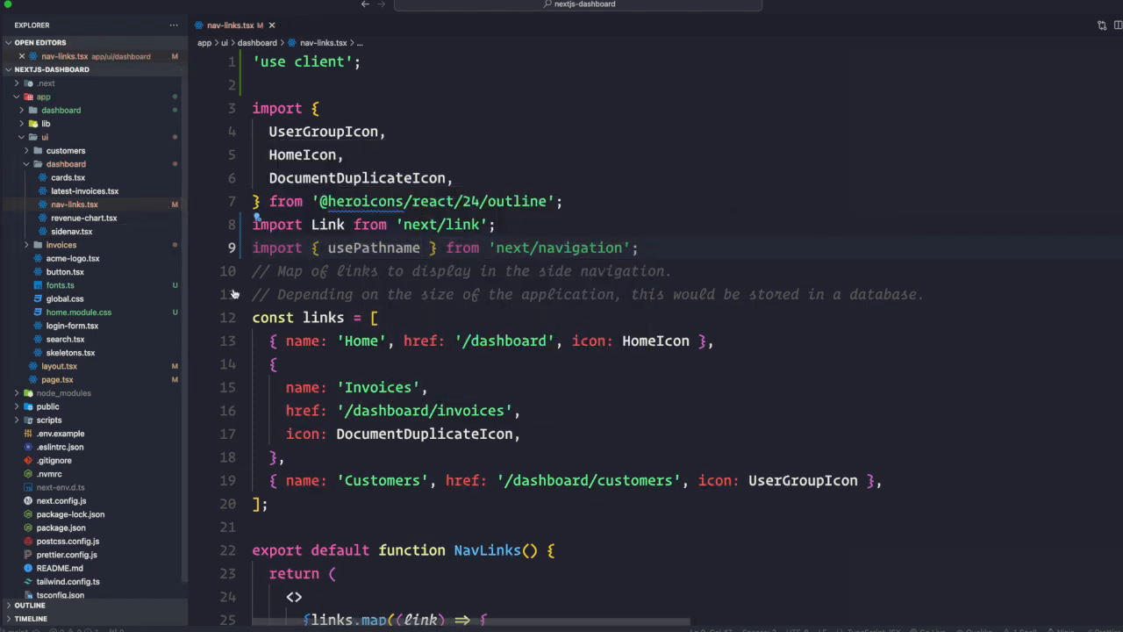
# Add const pathname = usePathname(); above the return statement in NavLinks.
pyautogui.scroll(-3)
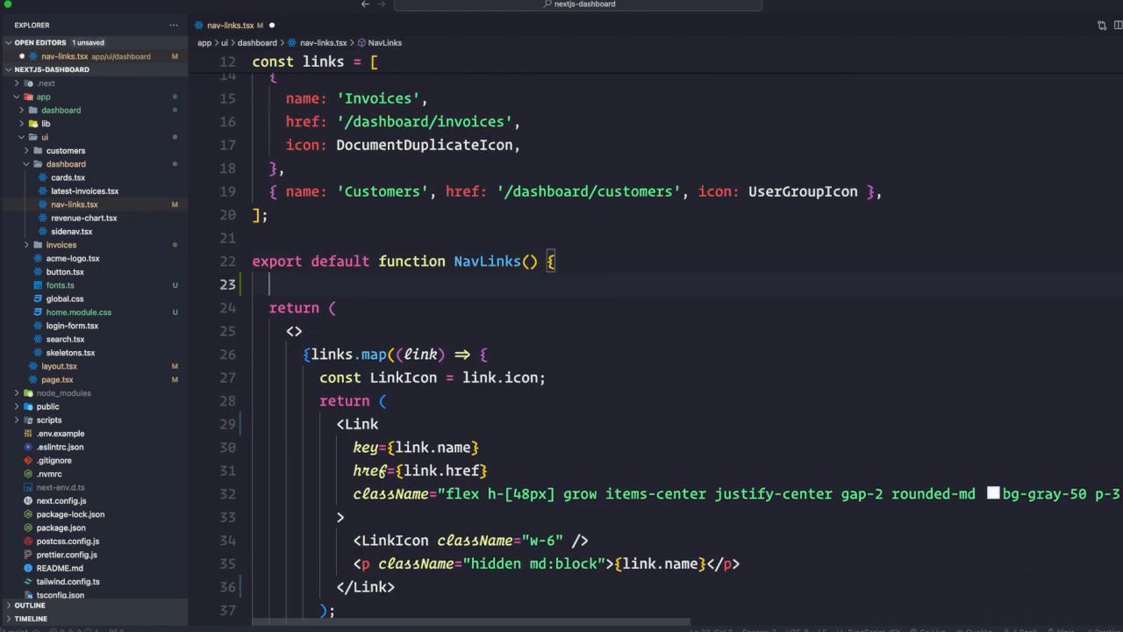
pyautogui.write('const pathname = usePathname')
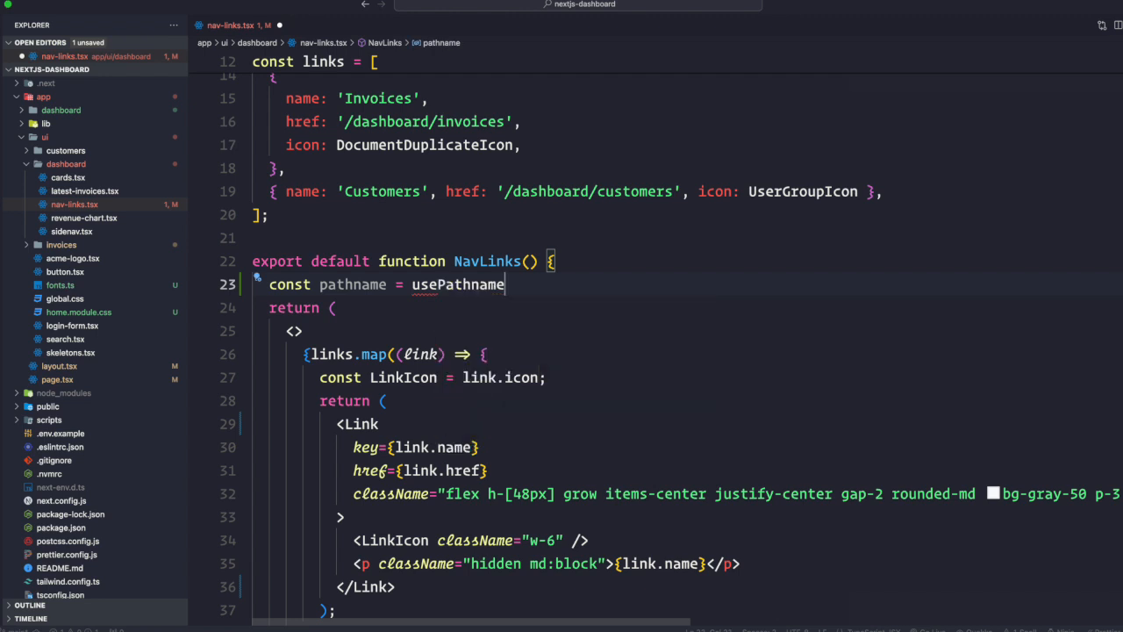
pyautogui.write('();')
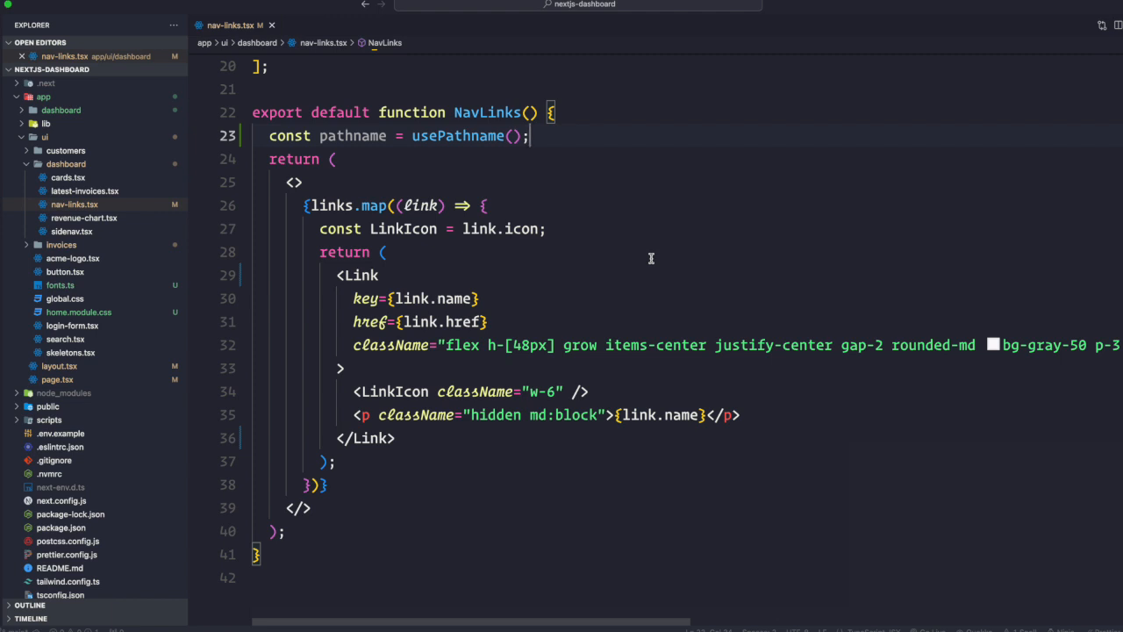
pyautogui.scroll(3)
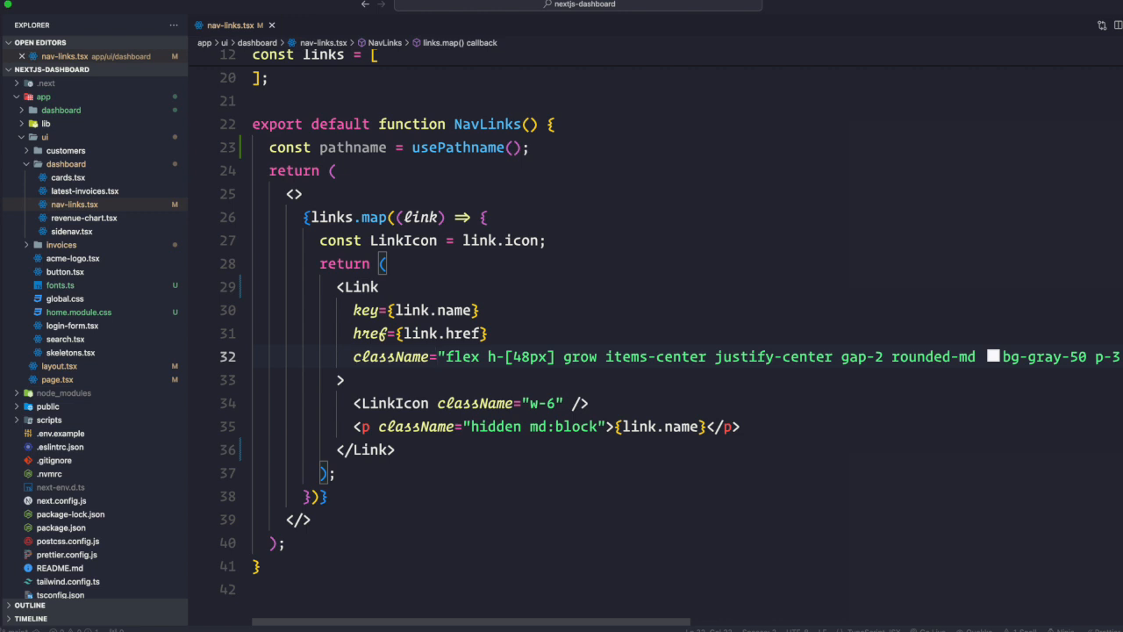
# Replace the Link className string with a {clsx(...)} expression.
pyautogui.press('Delete')
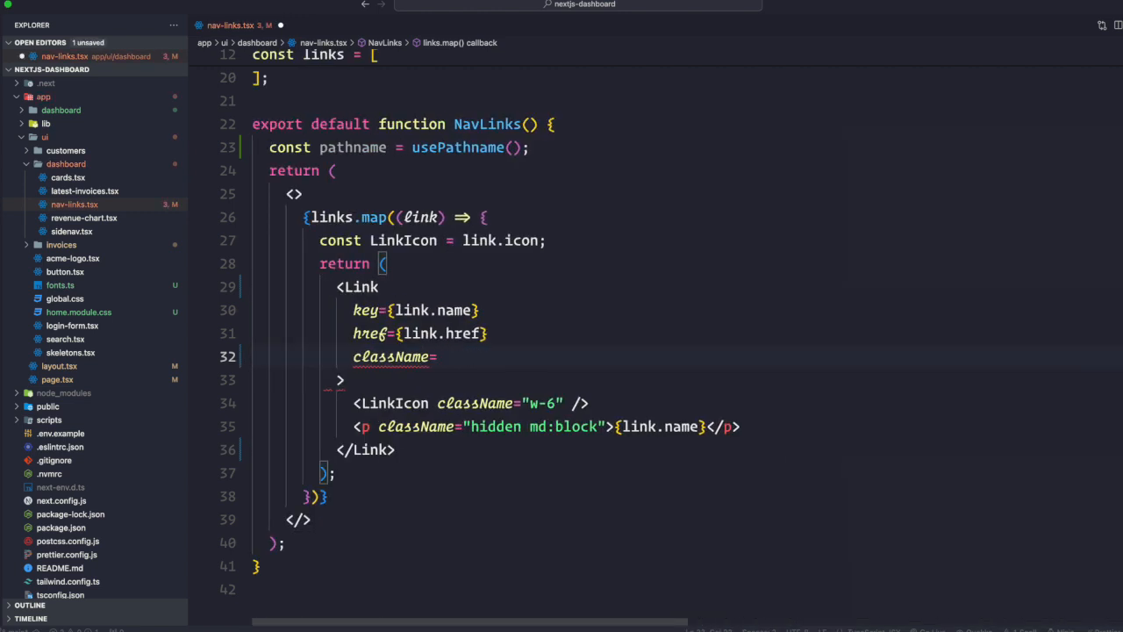
pyautogui.write('{}')
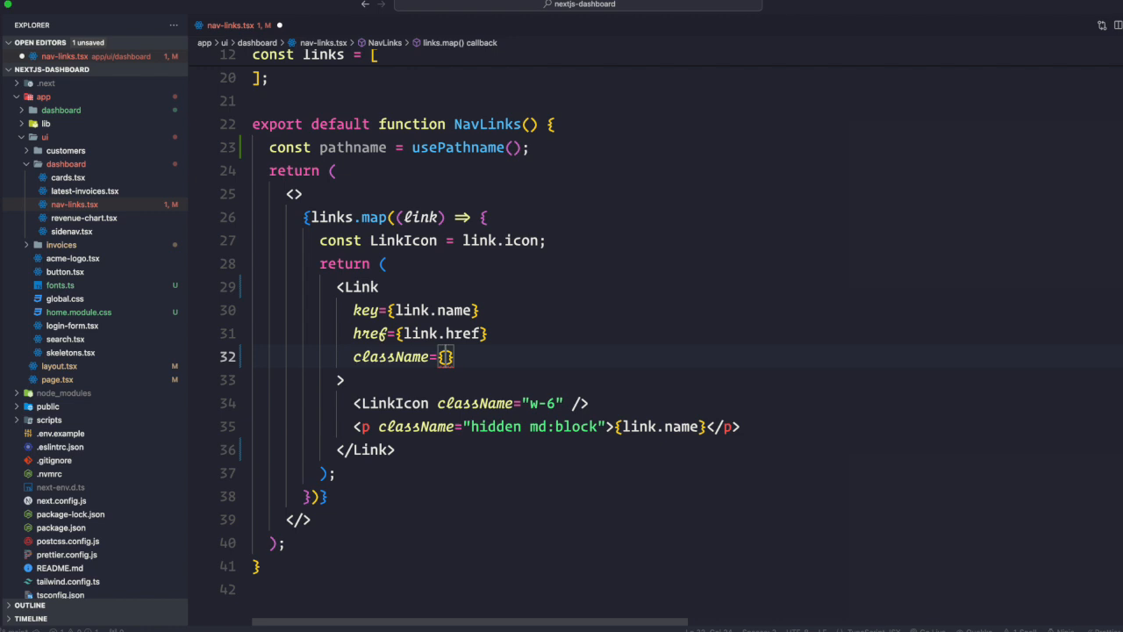
pyautogui.write('clsx')
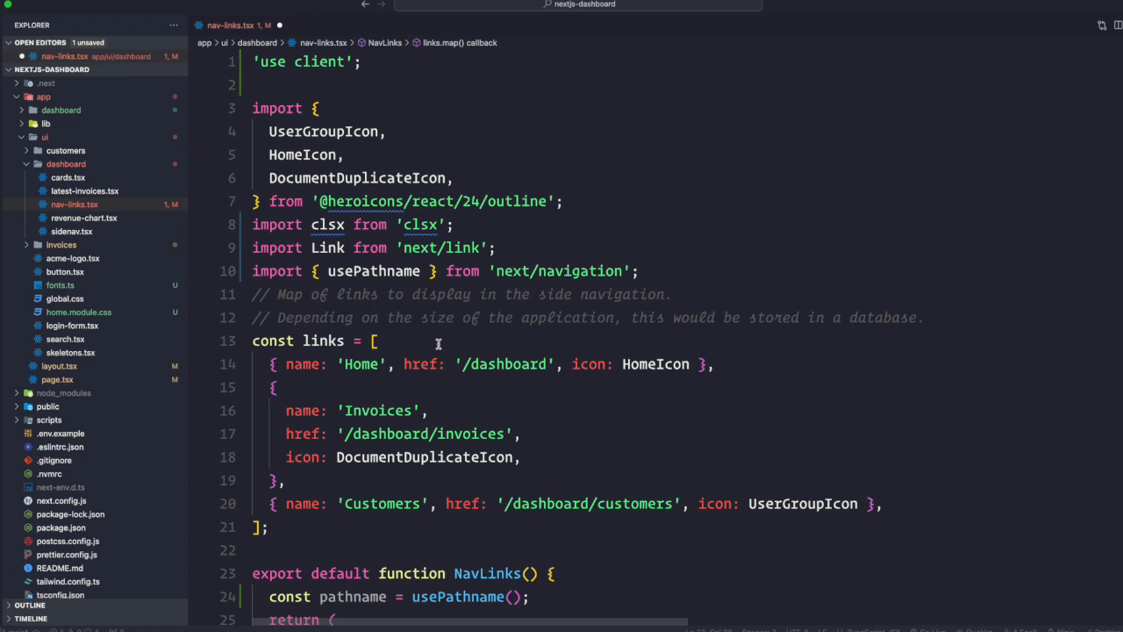
pyautogui.moveTo(326, 225)
pyautogui.write("'")
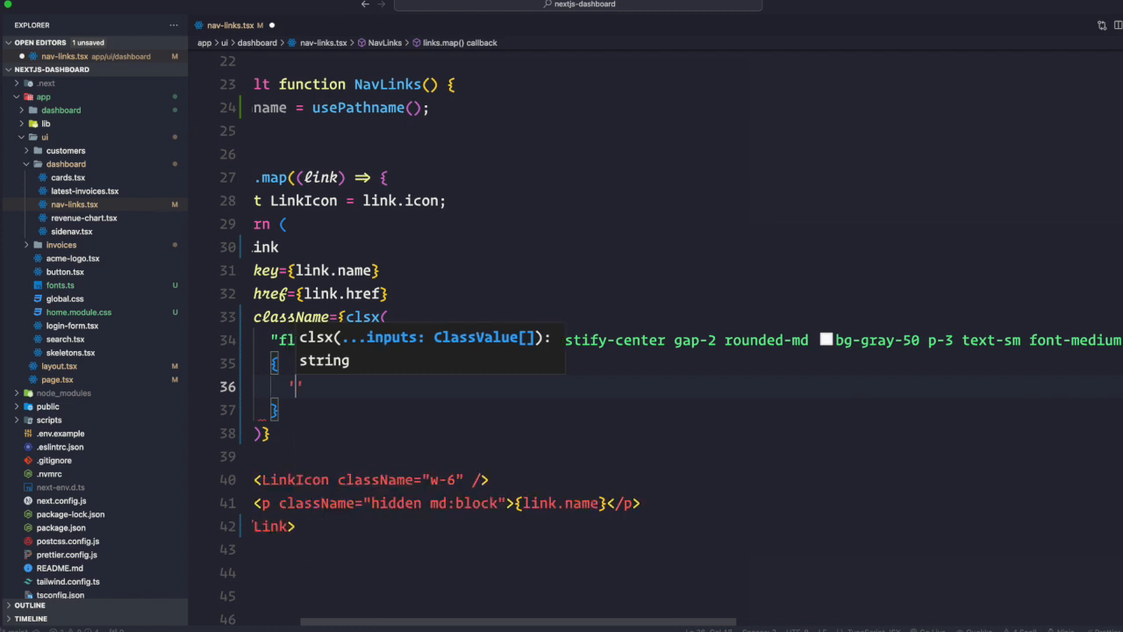
# Add 'bg-sky-100 text-blue-600': pathname === link.href as the active-link condition.
pyautogui.write('bg')
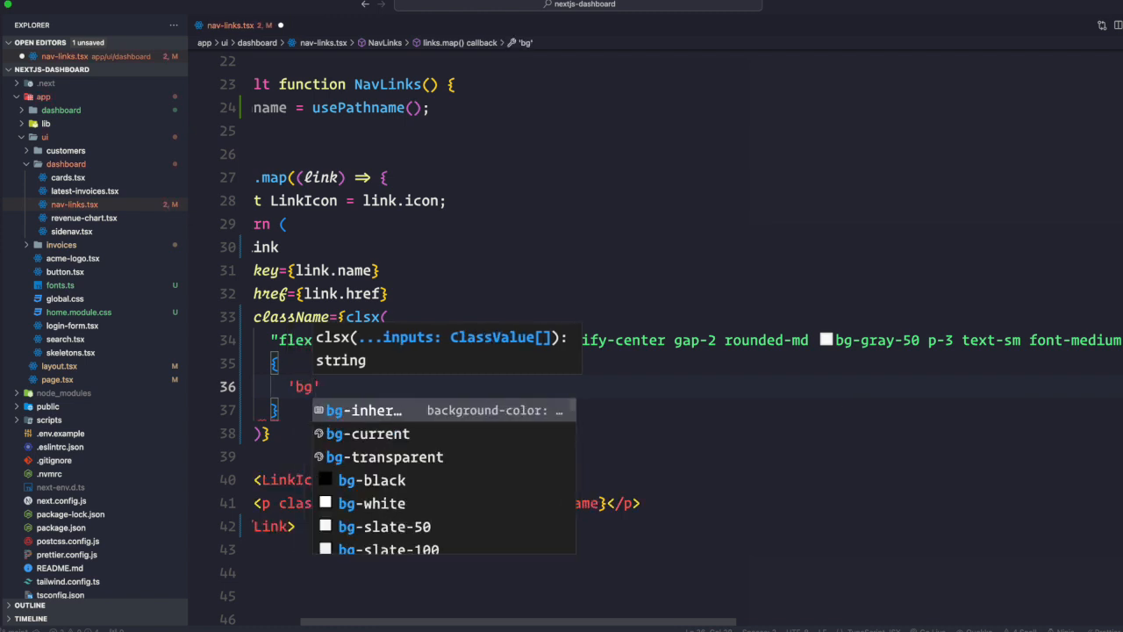
pyautogui.write('-sky-100 text-blue-600')
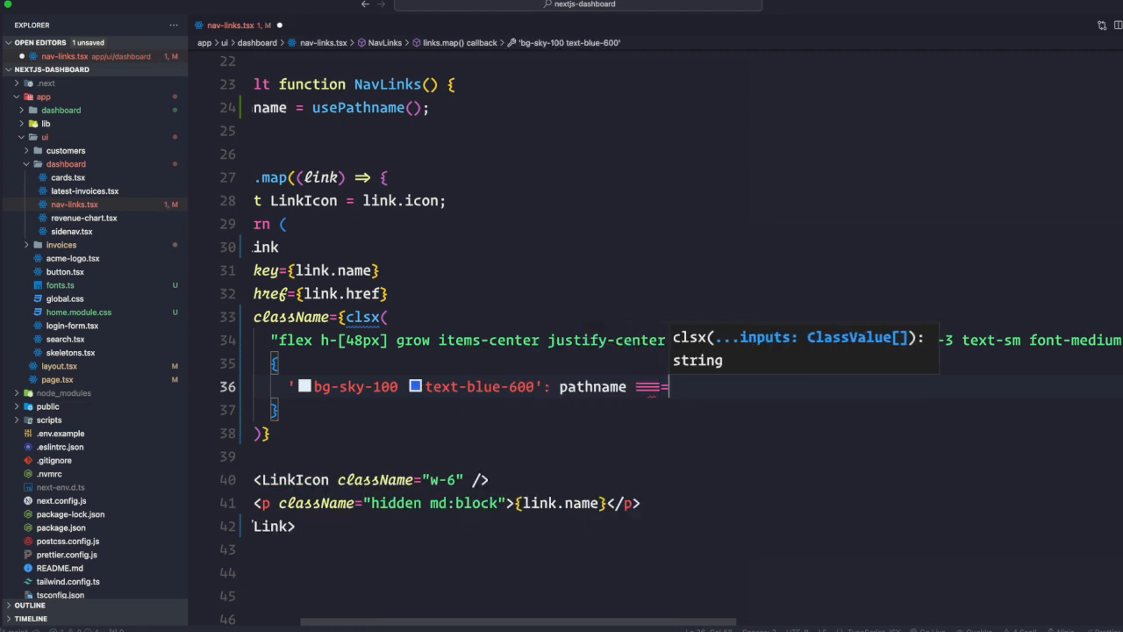
pyautogui.write('link')
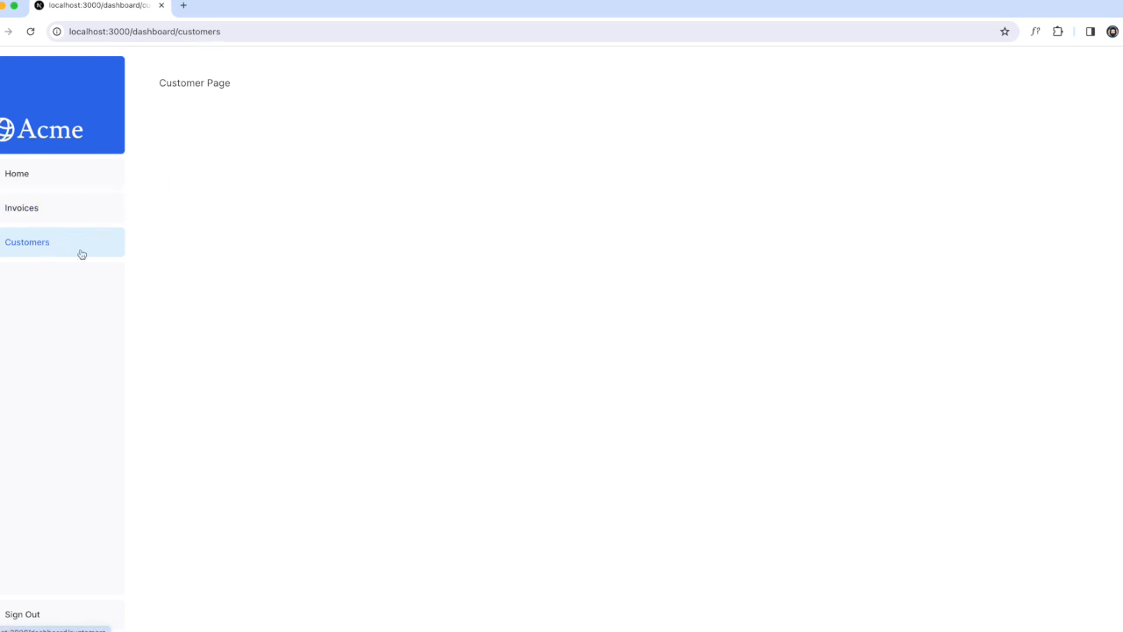
pyautogui.moveTo(88, 254)
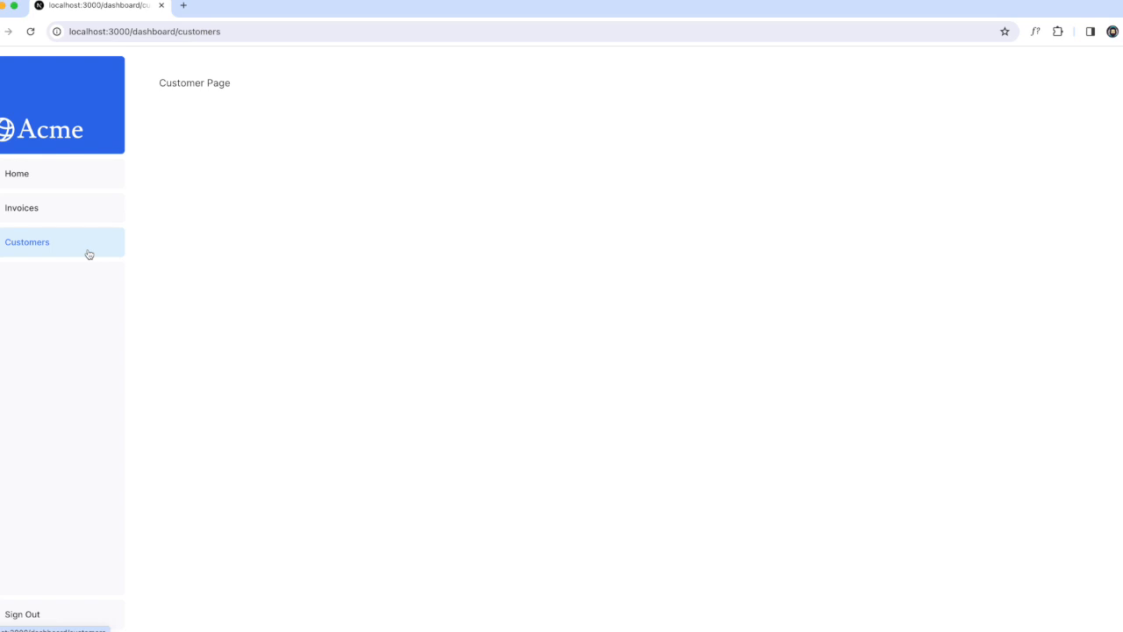
# Go to the Invoices page and confirm its sidebar link now carries the active highlight.
pyautogui.click(21, 207)
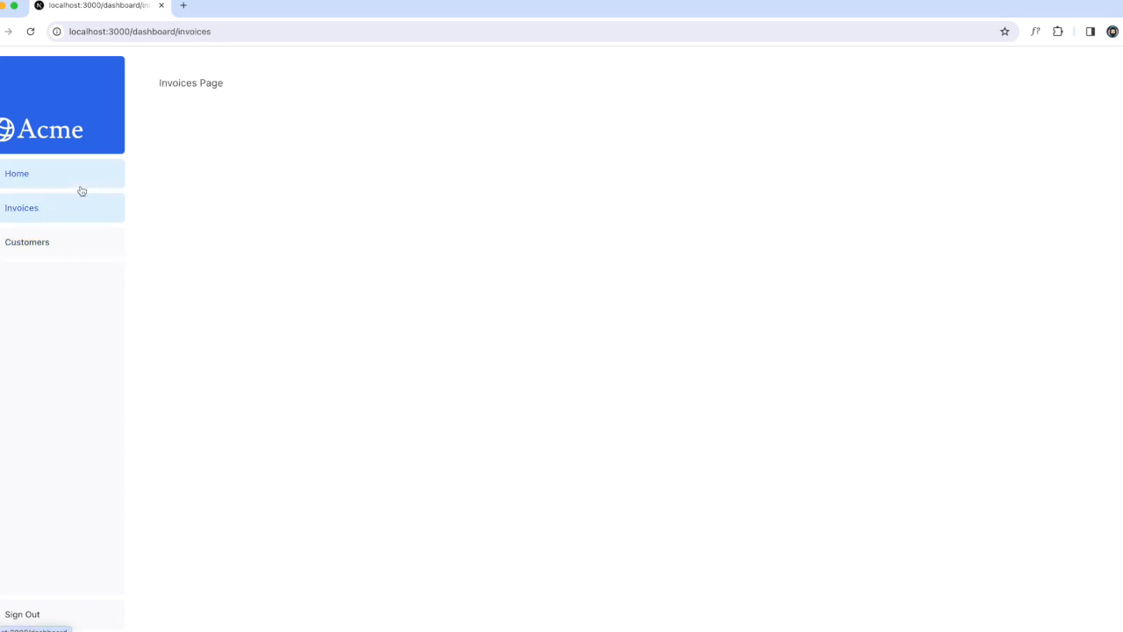